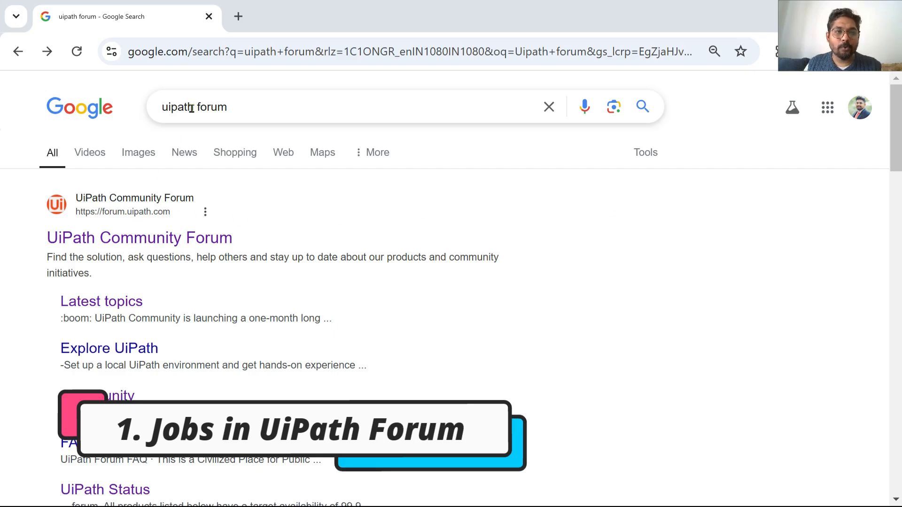
Open the 'UiPath Community Forum' result from the Google results for 'uipath forum'
{"action": "left_click", "coordinate": [205, 118]}
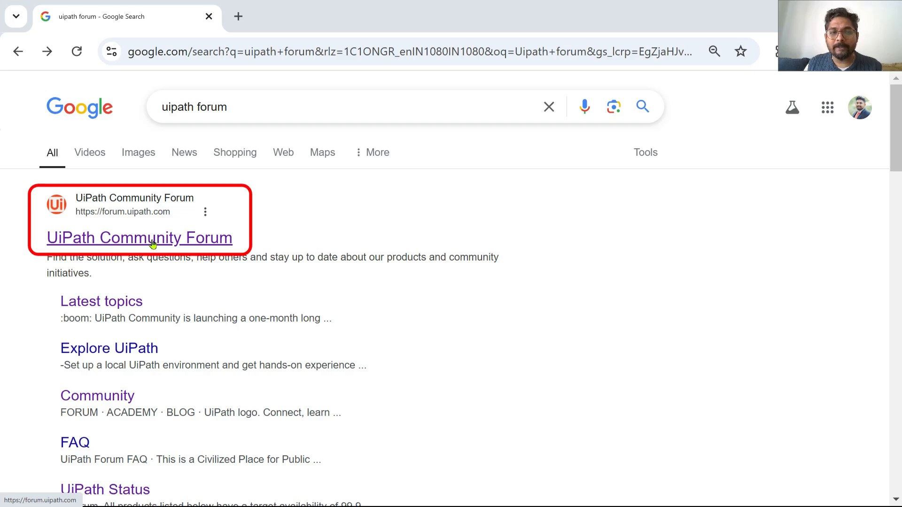
{"action": "left_click", "coordinate": [150, 238]}
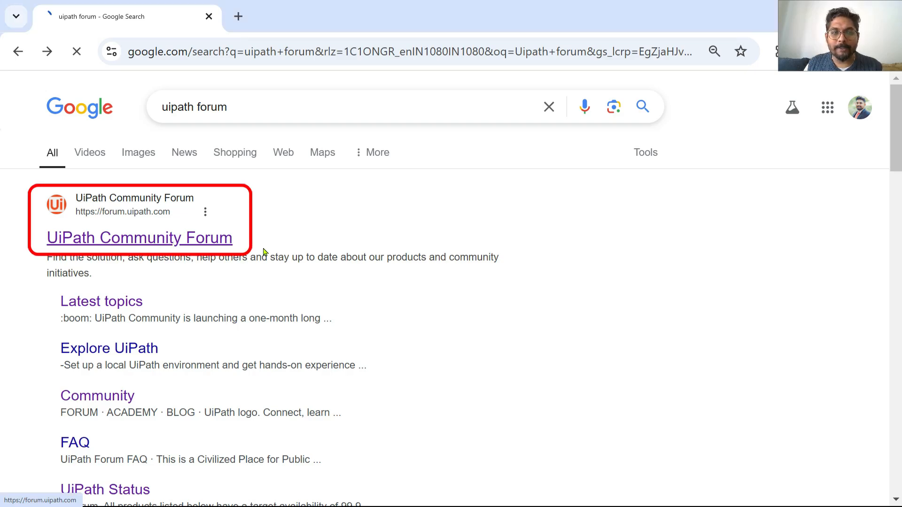
Scroll the forum categories down to Members only with its Job Board
{"action": "left_click", "coordinate": [139, 238]}
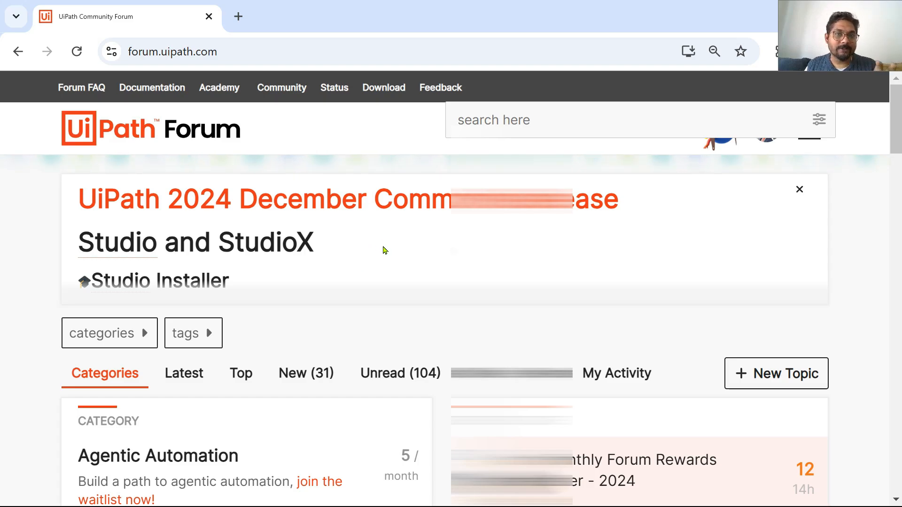
{"action": "mouse_move", "coordinate": [137, 157]}
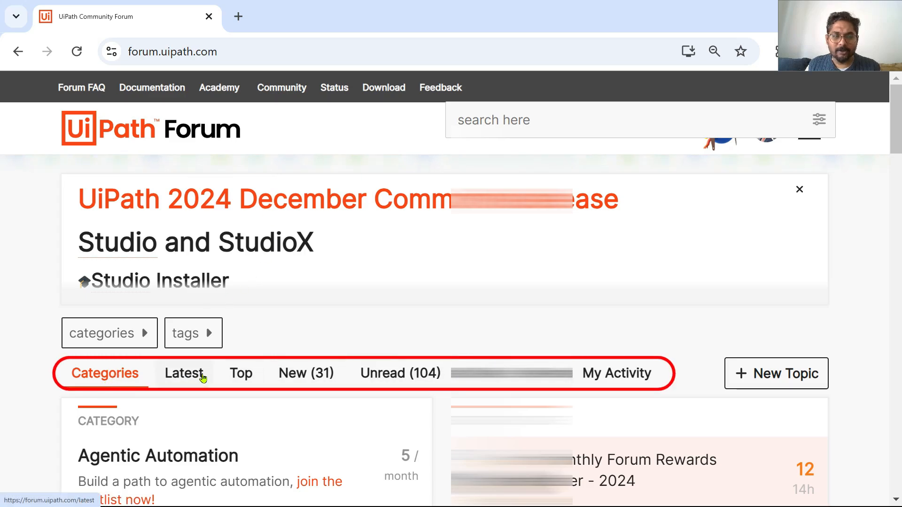
{"action": "left_click", "coordinate": [799, 190]}
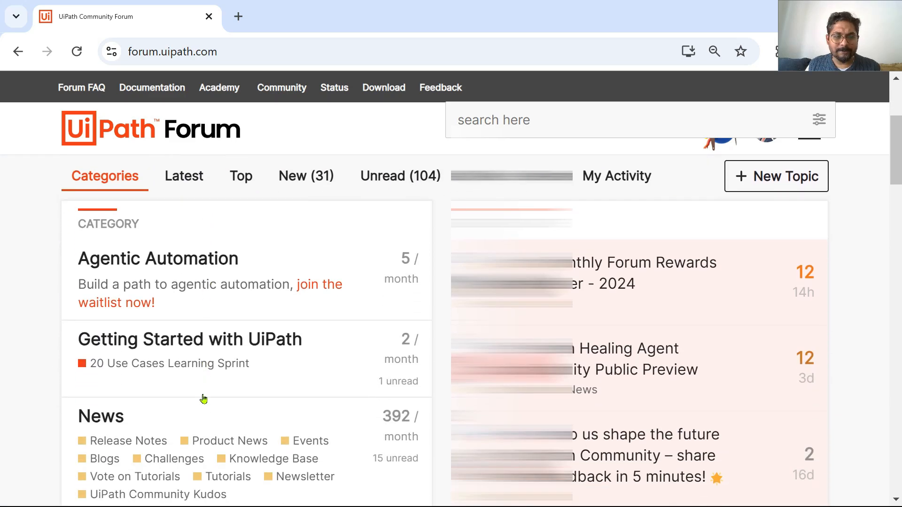
{"action": "scroll", "scroll_direction": "down", "scroll_amount": 3}
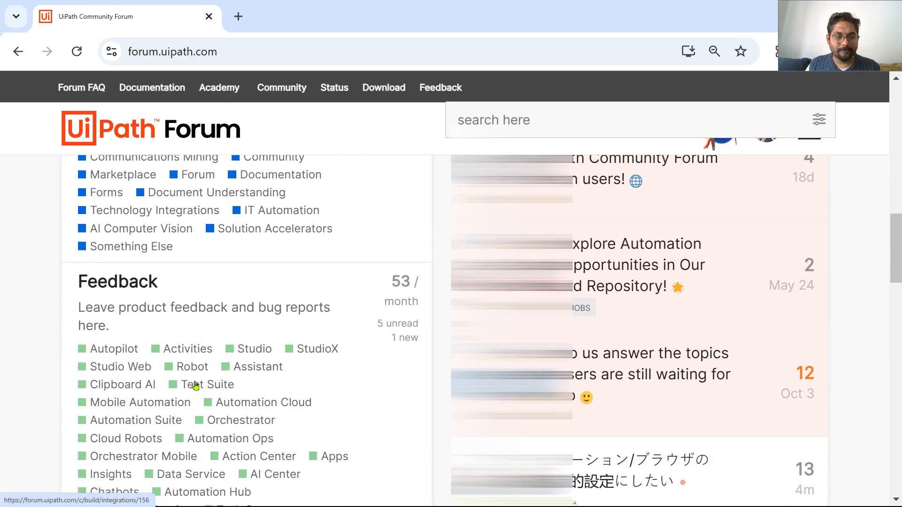
{"action": "scroll", "scroll_direction": "down", "scroll_amount": 3}
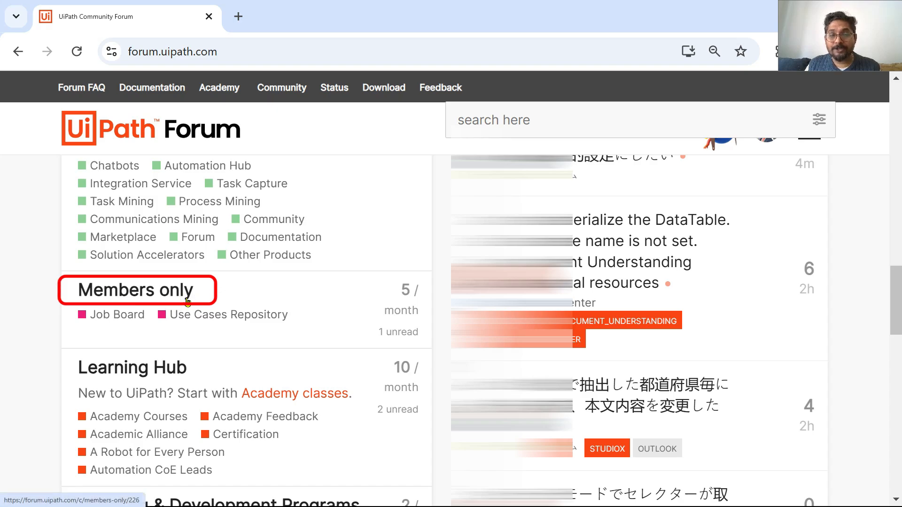
{"action": "mouse_move", "coordinate": [668, 159]}
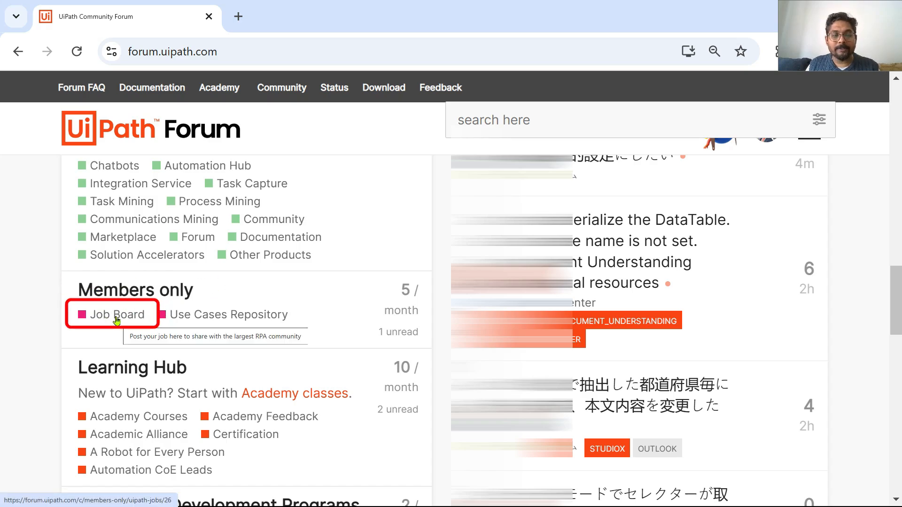
Open the Job Board and browse postings like LTIMindtree Senior Specialist in Bangalore
{"action": "left_click", "coordinate": [115, 314]}
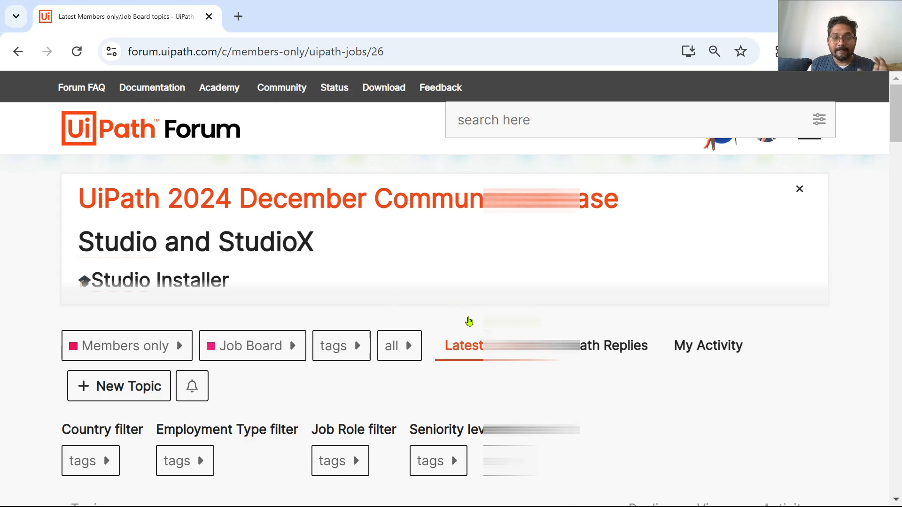
{"action": "scroll", "scroll_direction": "down", "scroll_amount": 3}
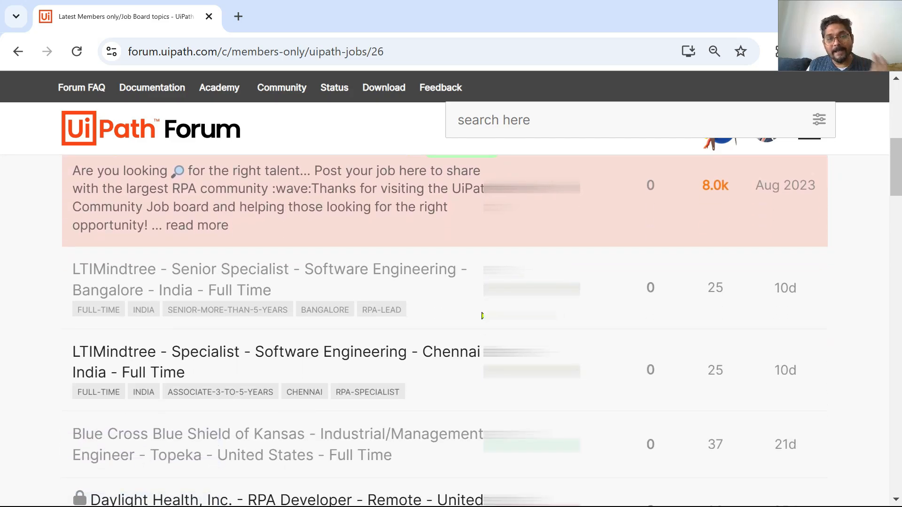
{"action": "scroll", "scroll_direction": "down", "scroll_amount": 3}
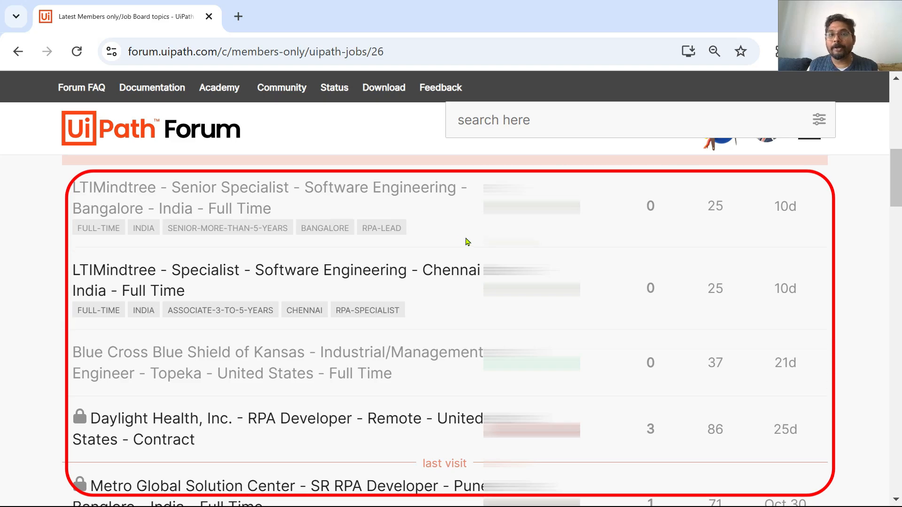
{"action": "mouse_move", "coordinate": [458, 232]}
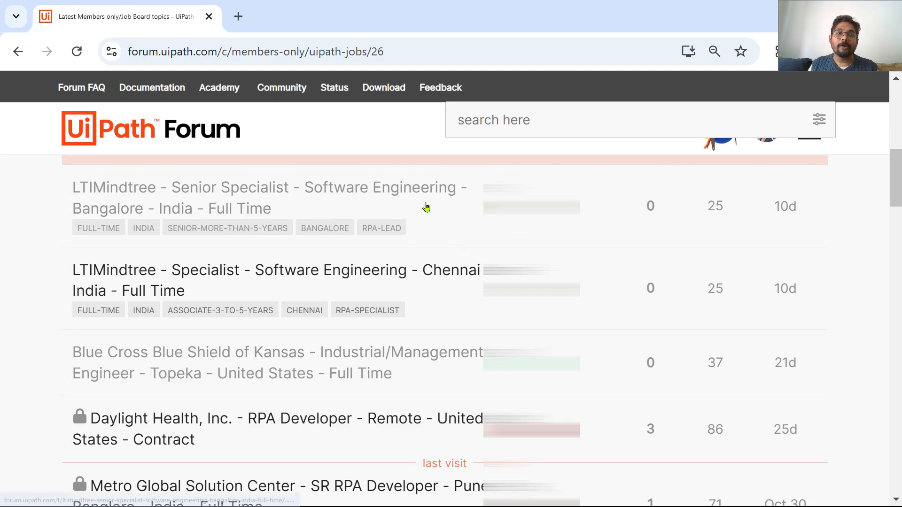
{"action": "mouse_move", "coordinate": [440, 208]}
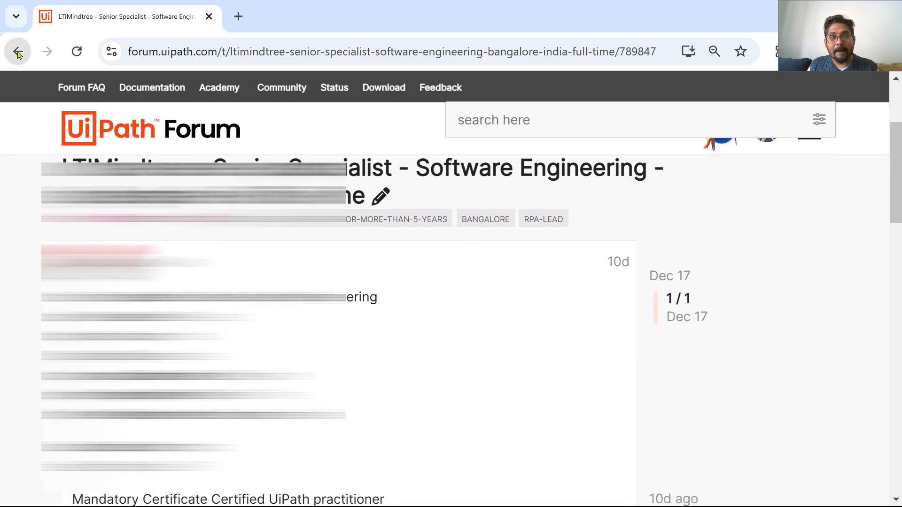
Go back to the job list and read the Blue Cross Blue Shield of Kansas posting
{"action": "left_click", "coordinate": [18, 51]}
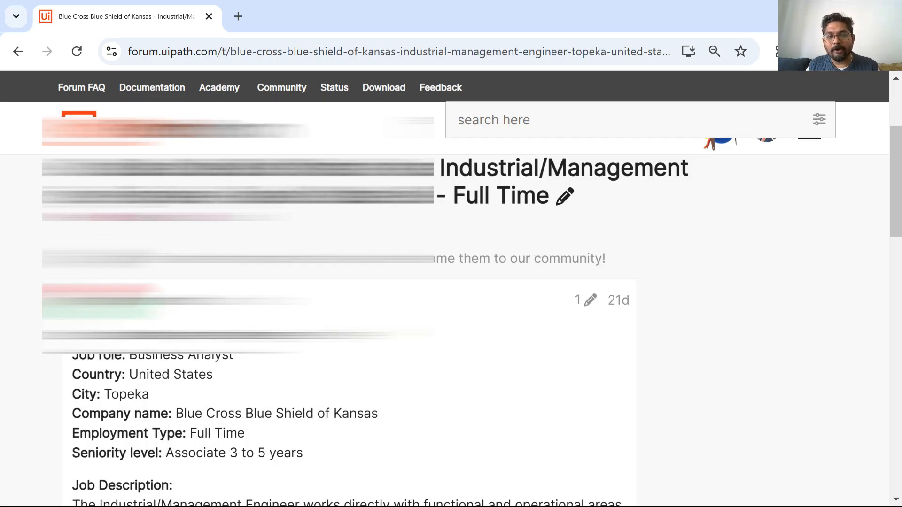
{"action": "scroll", "scroll_direction": "down", "scroll_amount": 3}
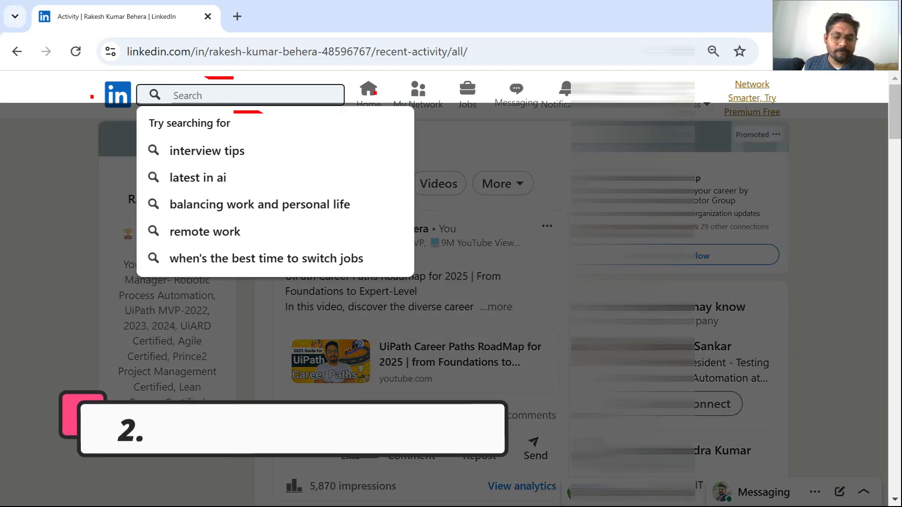
Search LinkedIn for 'itc', choose ITC Infotech, and open its company page
{"action": "type", "text": "itc"}
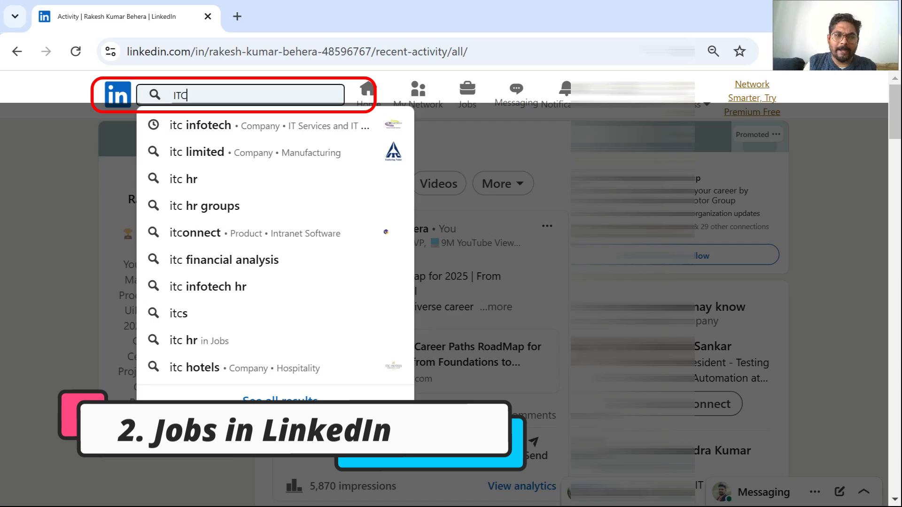
{"action": "left_click", "coordinate": [201, 125]}
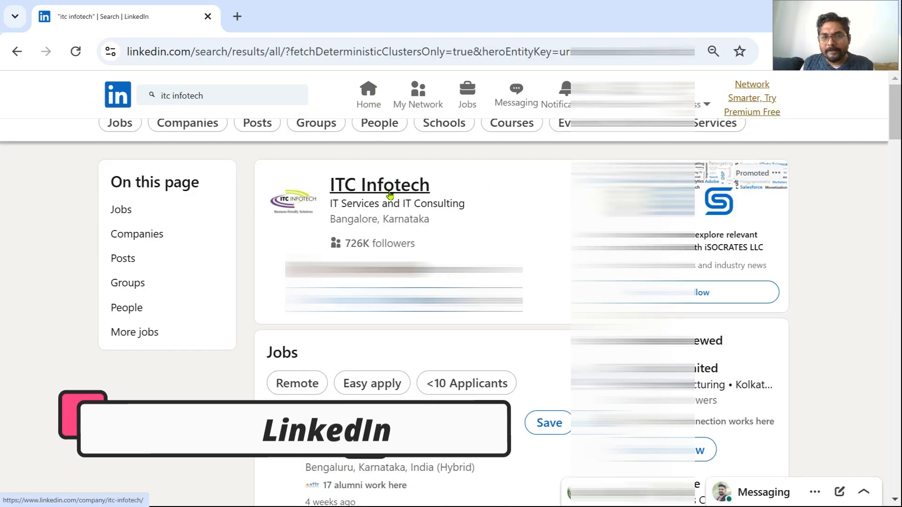
{"action": "left_click", "coordinate": [379, 184]}
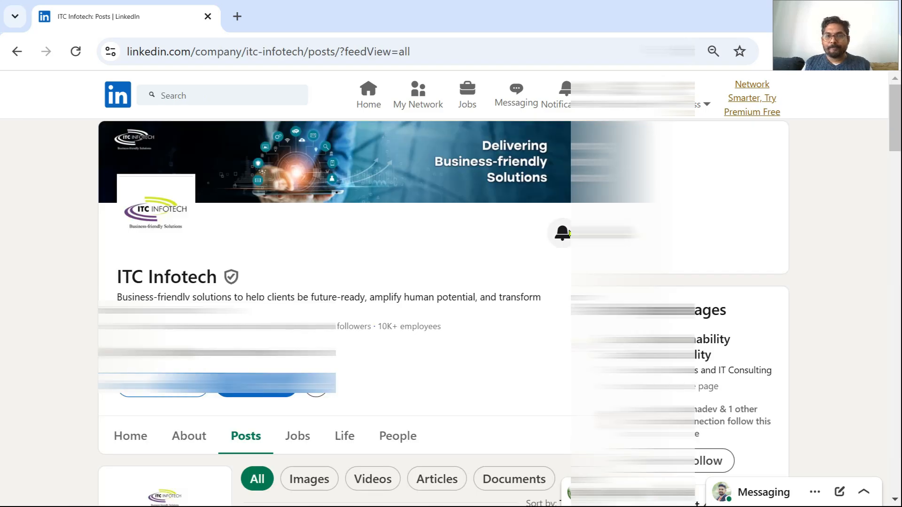
{"action": "scroll", "scroll_direction": "down", "scroll_amount": 3}
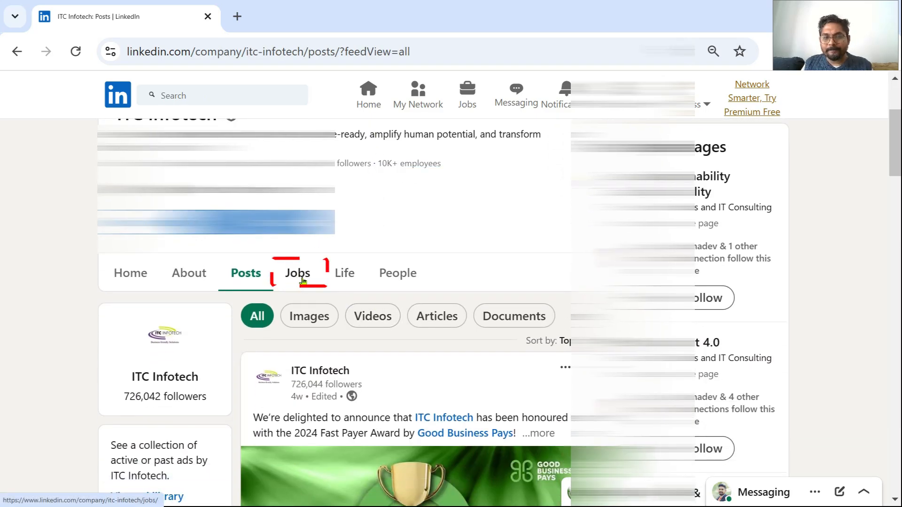
Open ITC Infotech's Jobs tab and review the 140 openings, including UiPath Architect
{"action": "left_click", "coordinate": [298, 273]}
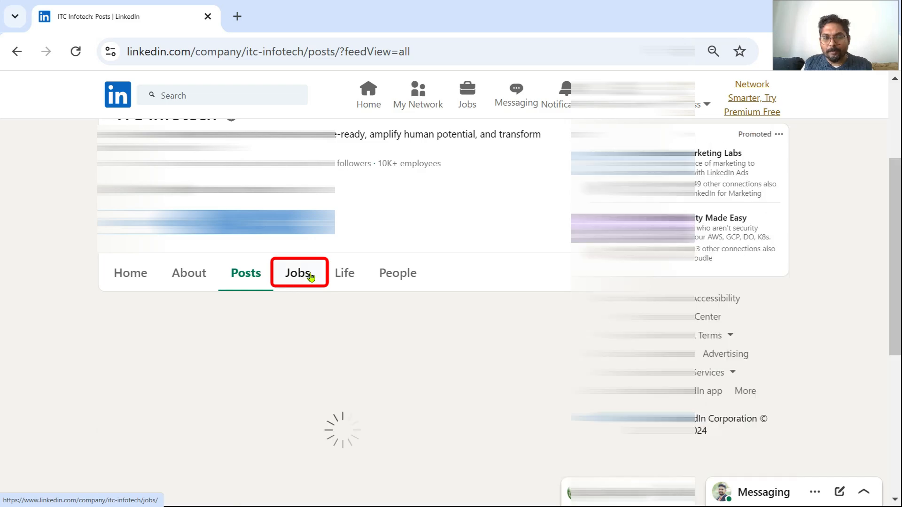
{"action": "left_click", "coordinate": [299, 273]}
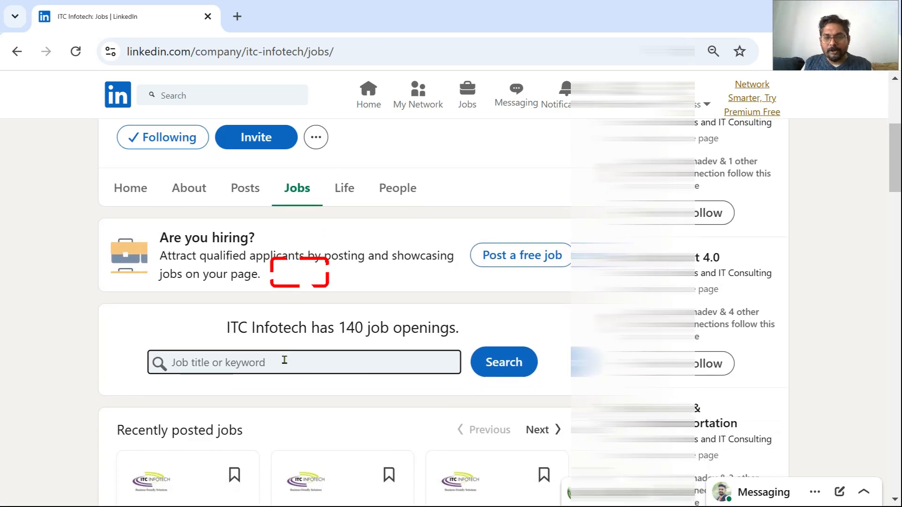
{"action": "scroll", "scroll_direction": "down", "scroll_amount": 3}
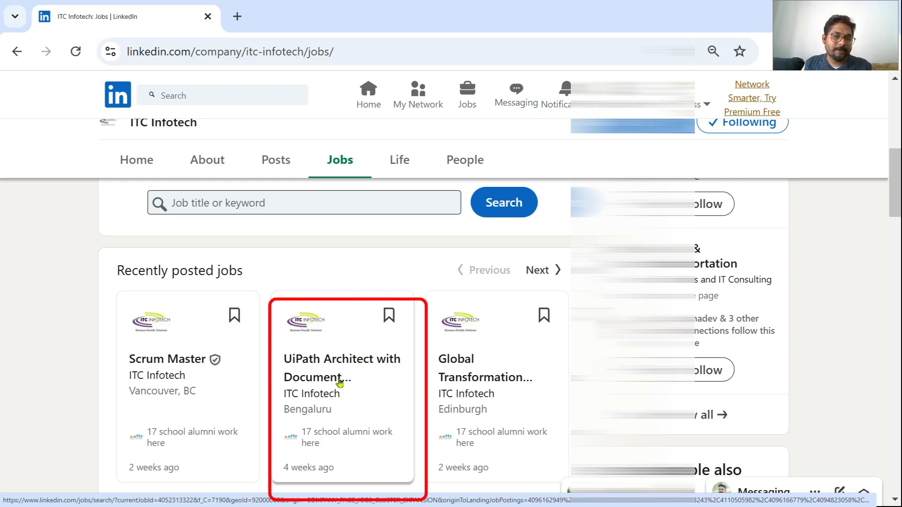
{"action": "mouse_move", "coordinate": [364, 372]}
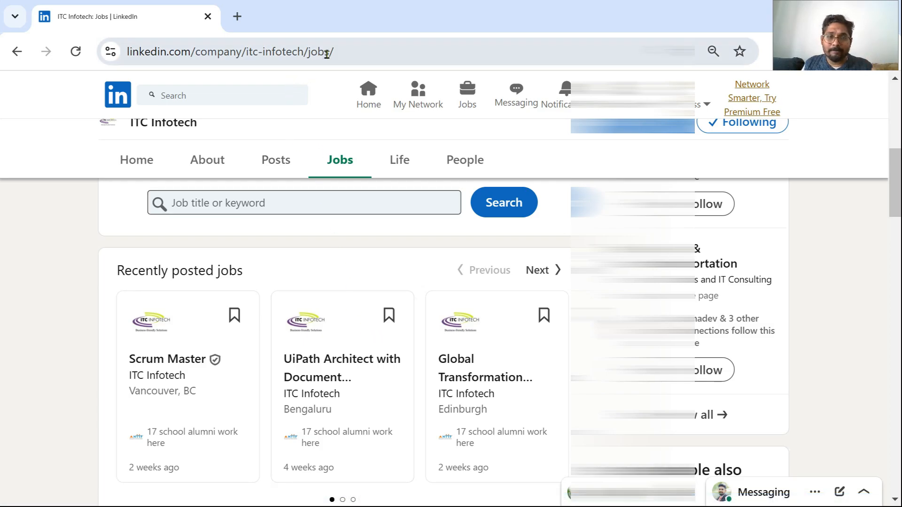
{"action": "mouse_move", "coordinate": [343, 168]}
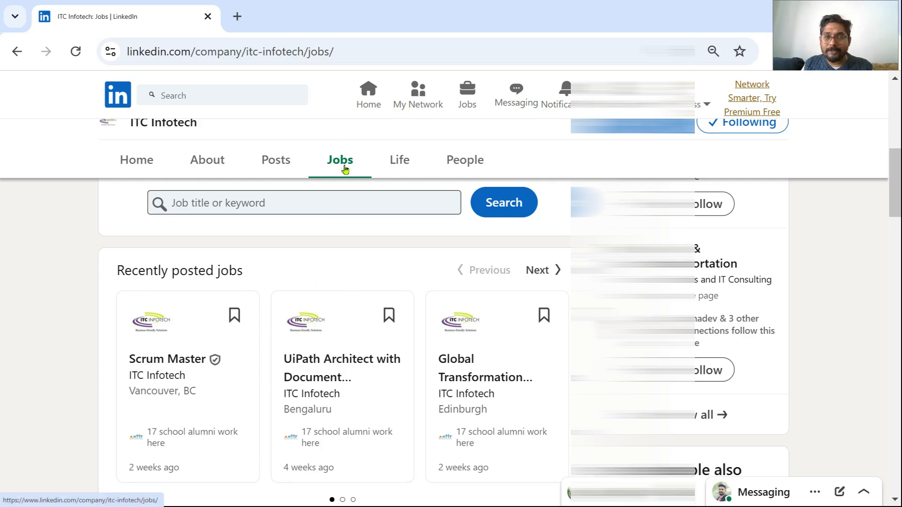
{"action": "mouse_move", "coordinate": [350, 175]}
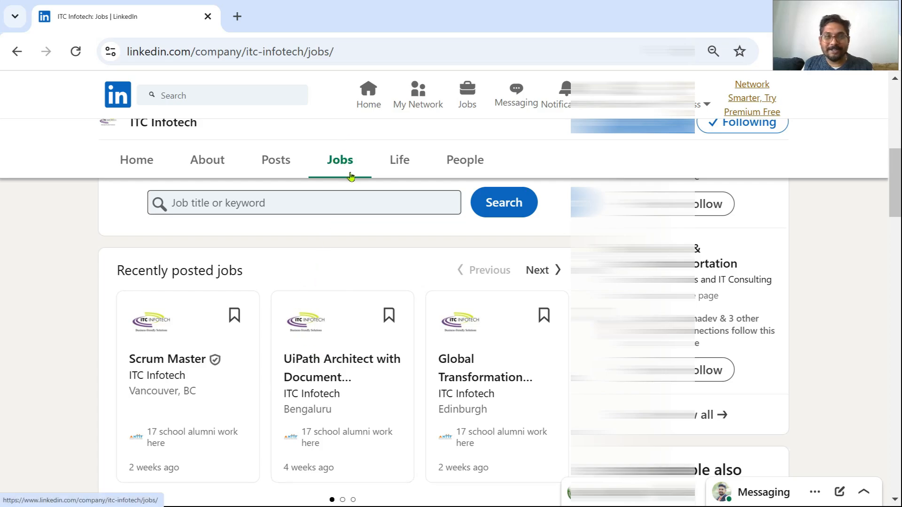
{"action": "mouse_move", "coordinate": [349, 376]}
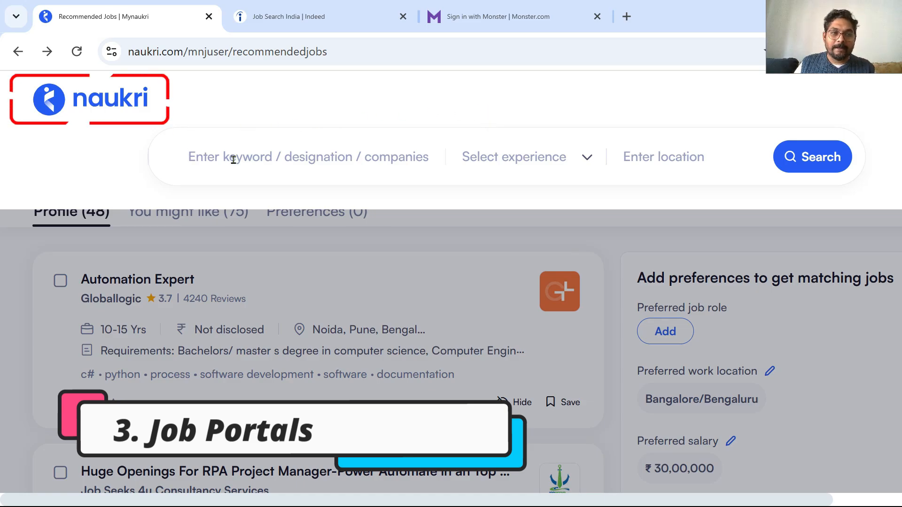
Enter 'UIPA' in Naukri's keyword box and choose the 'Uipath' suggestion
{"action": "type", "text": "UIPATH"}
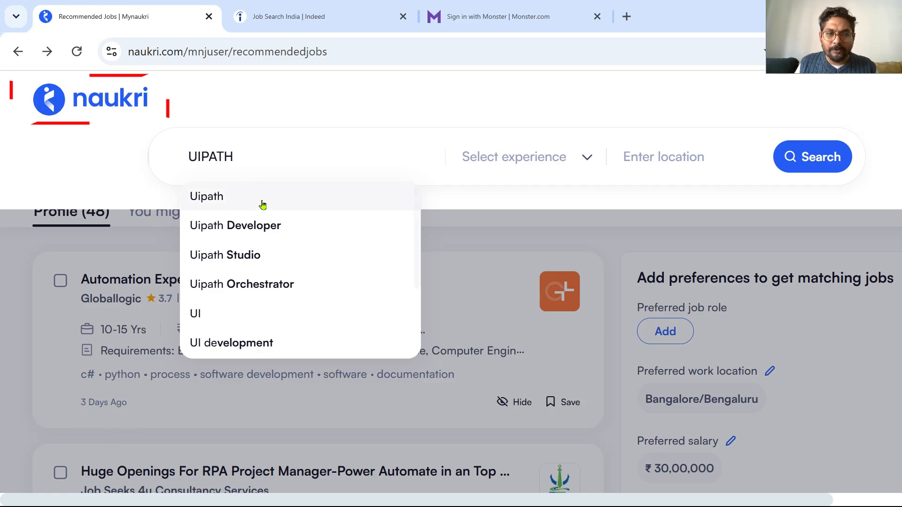
{"action": "left_click", "coordinate": [235, 226]}
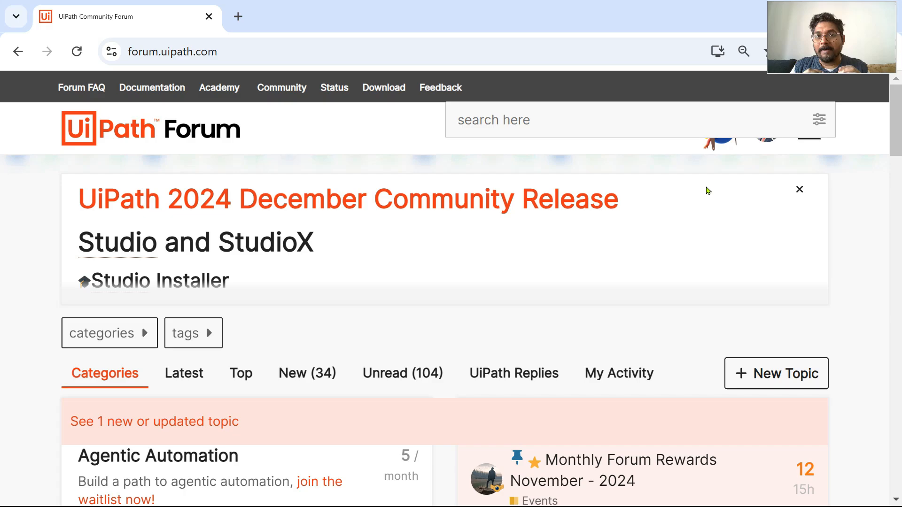
{"action": "mouse_move", "coordinate": [446, 253]}
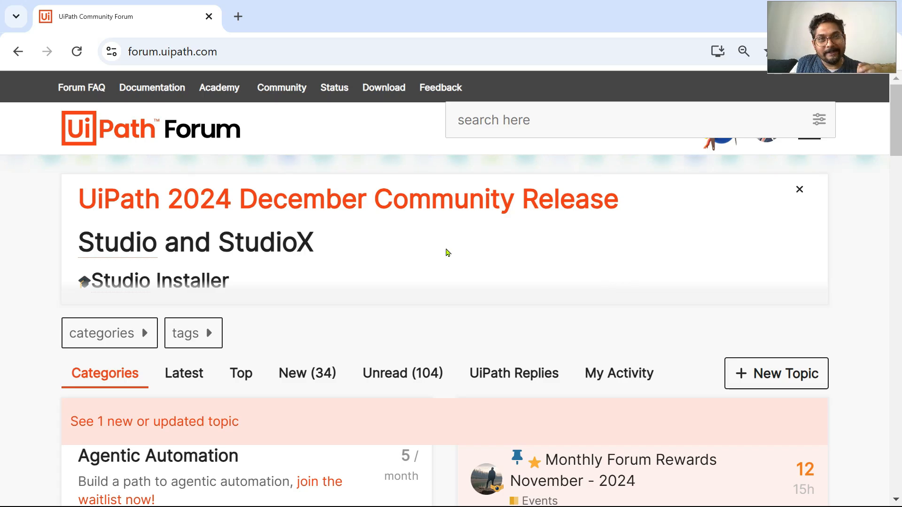
{"action": "mouse_move", "coordinate": [456, 254]}
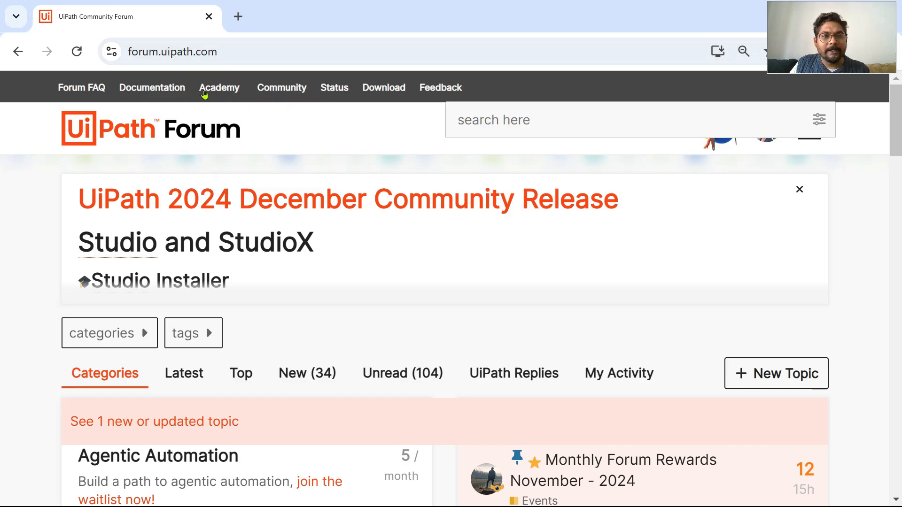
Open the forum header's Community menu listing Champions, Events, MVP, GitHub and Blog
{"action": "left_click", "coordinate": [282, 88]}
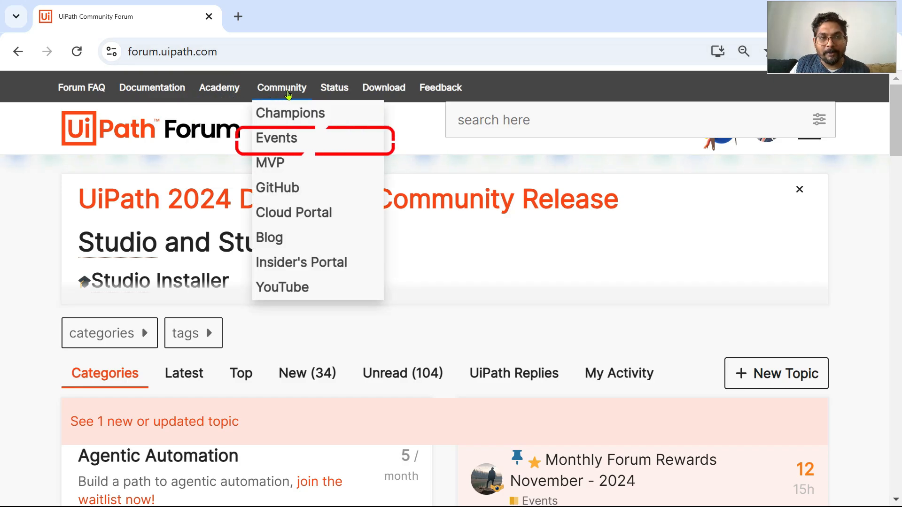
{"action": "mouse_move", "coordinate": [282, 143]}
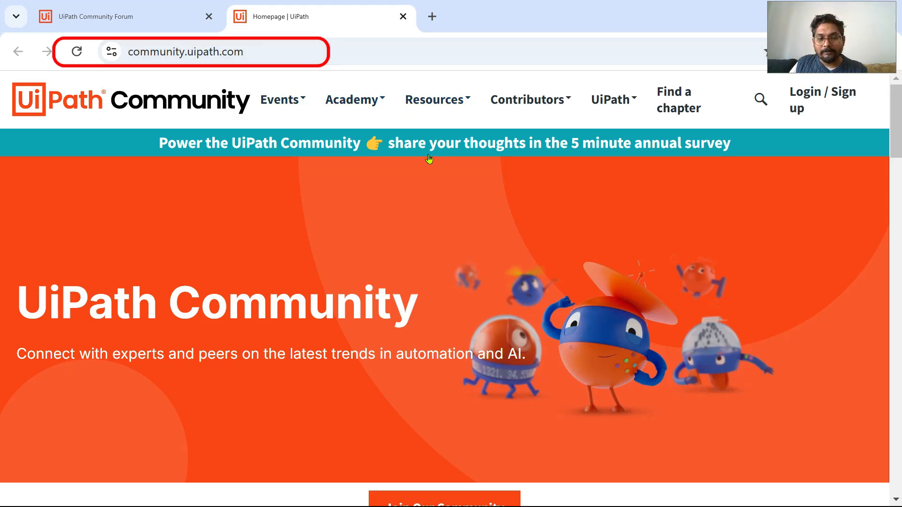
Search upcoming UiPath Community events near Bengaluru and browse the results
{"action": "scroll", "scroll_direction": "down", "scroll_amount": 3}
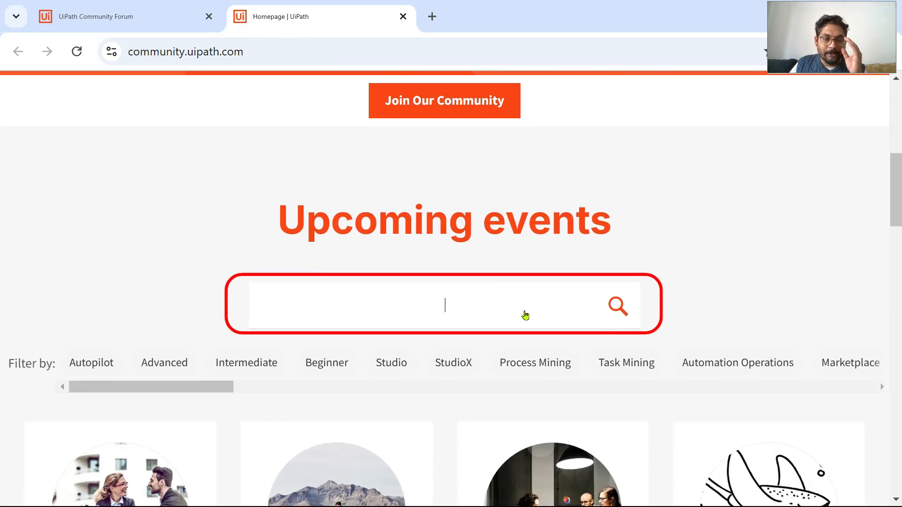
{"action": "type", "text": "b"}
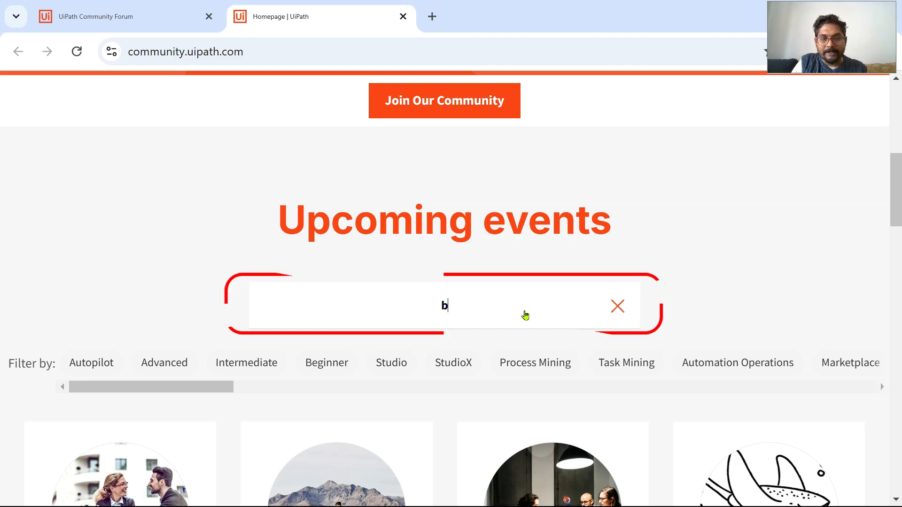
{"action": "type", "text": "EN"}
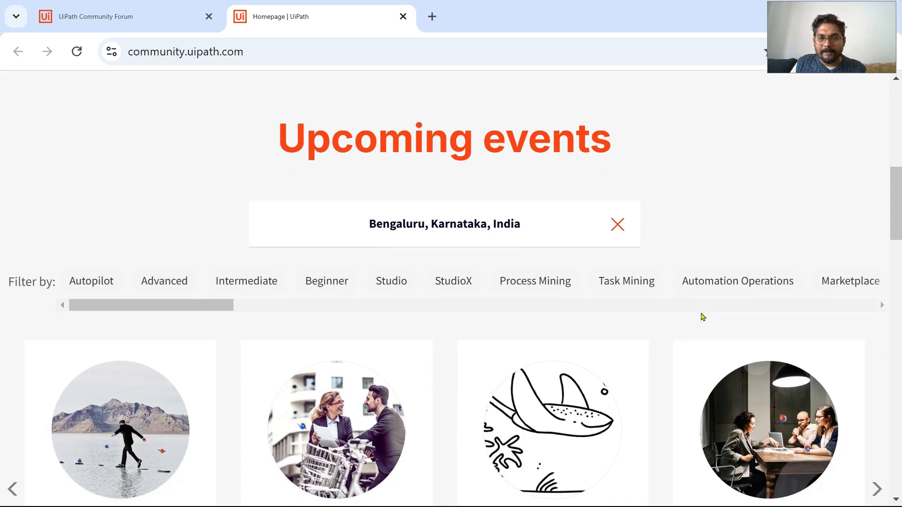
{"action": "scroll", "scroll_direction": "down", "scroll_amount": 3}
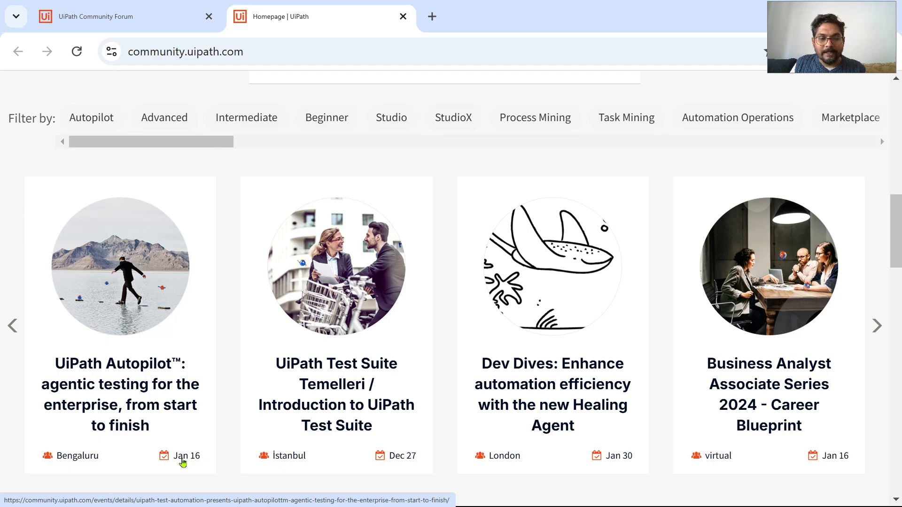
{"action": "mouse_move", "coordinate": [127, 389]}
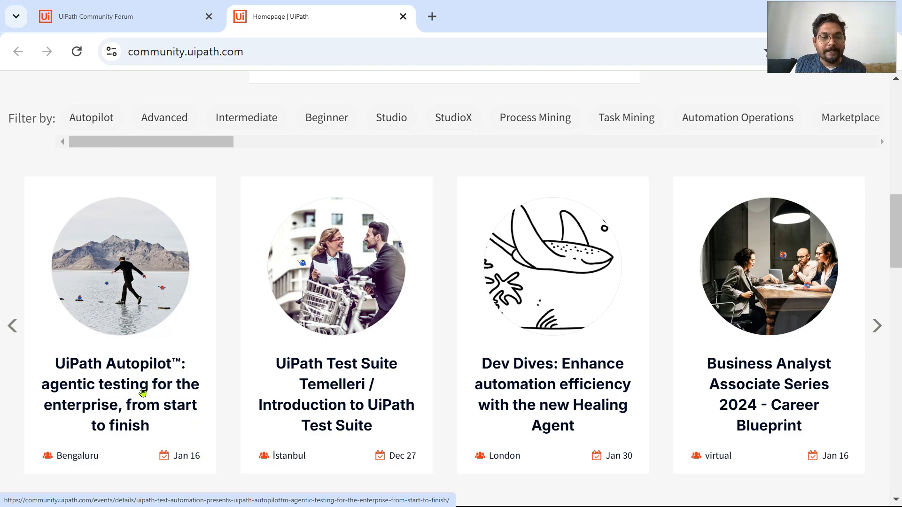
{"action": "mouse_move", "coordinate": [153, 428]}
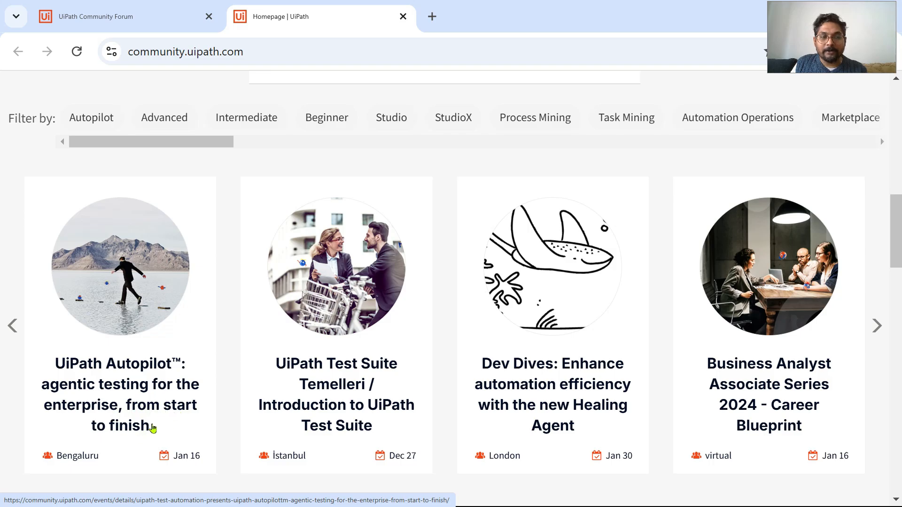
{"action": "mouse_move", "coordinate": [151, 350]}
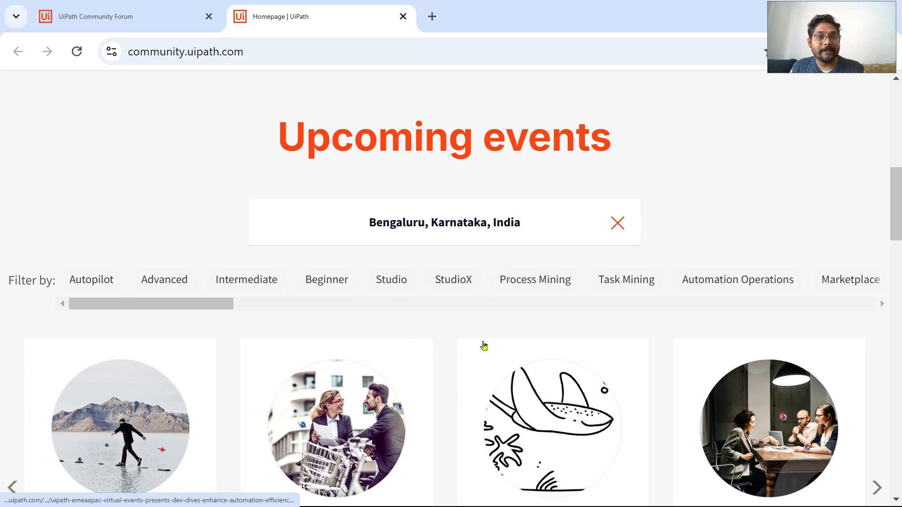
{"action": "scroll", "scroll_direction": "down", "scroll_amount": 3}
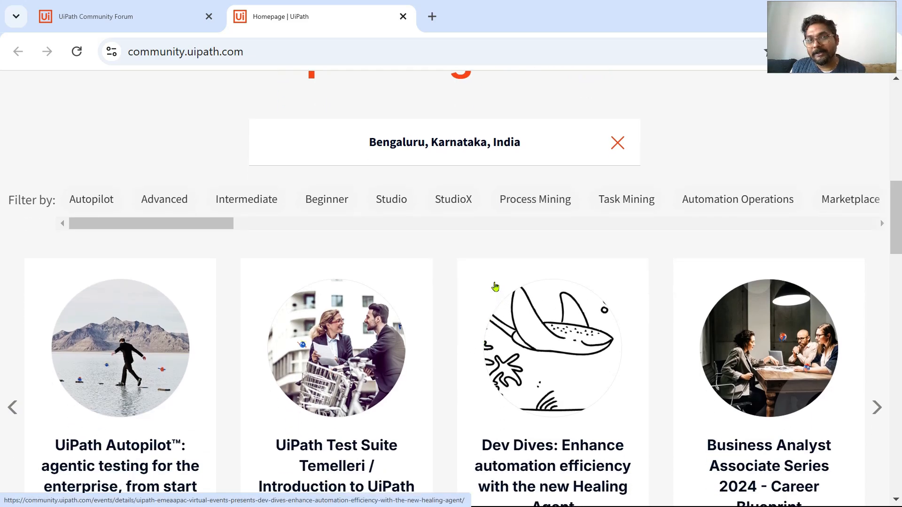
{"action": "mouse_move", "coordinate": [471, 266]}
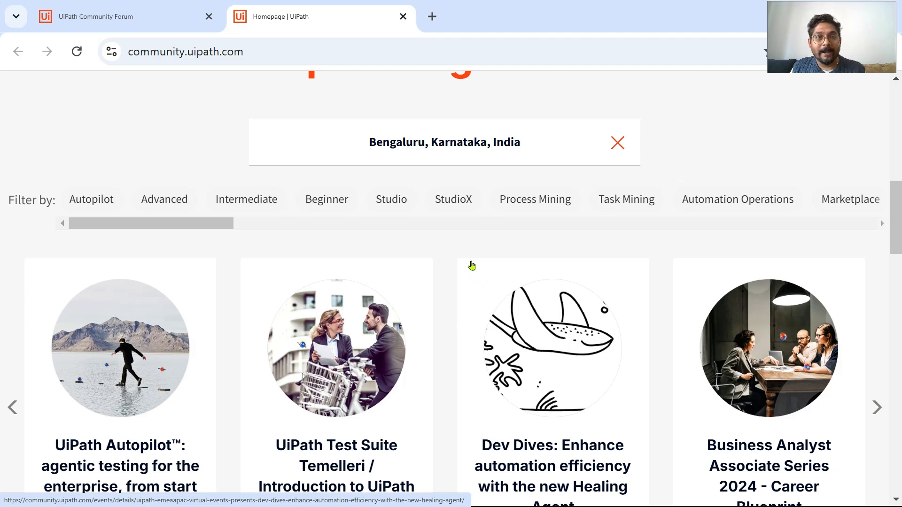
{"action": "mouse_move", "coordinate": [466, 249]}
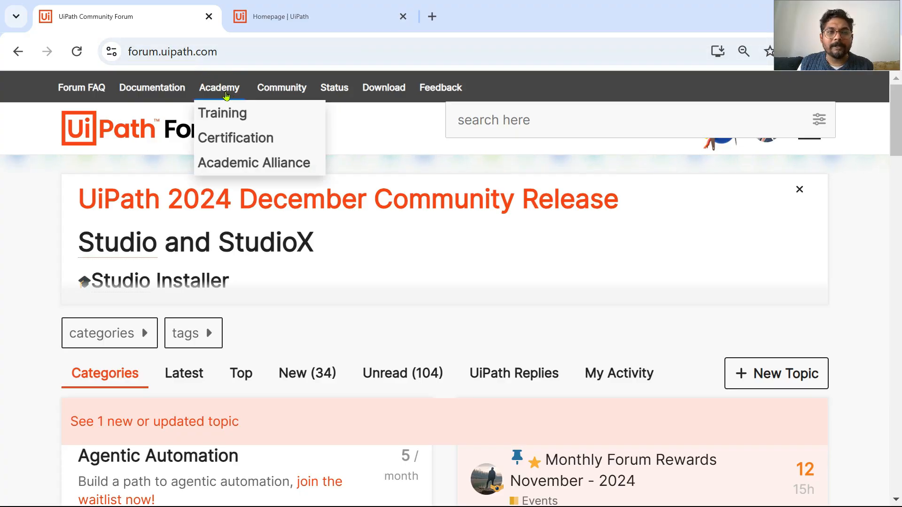
{"action": "mouse_move", "coordinate": [239, 141]}
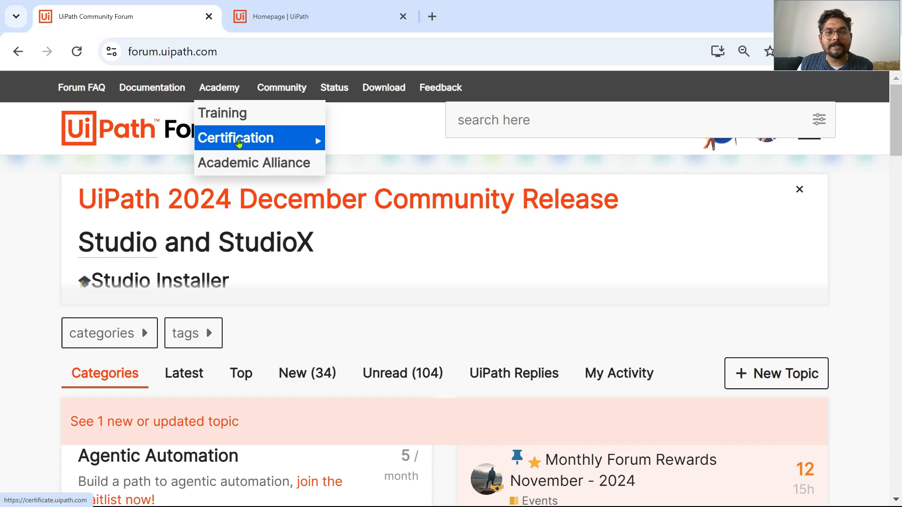
Choose Certification from the forum's Academy menu to open the certification page
{"action": "left_click", "coordinate": [240, 138]}
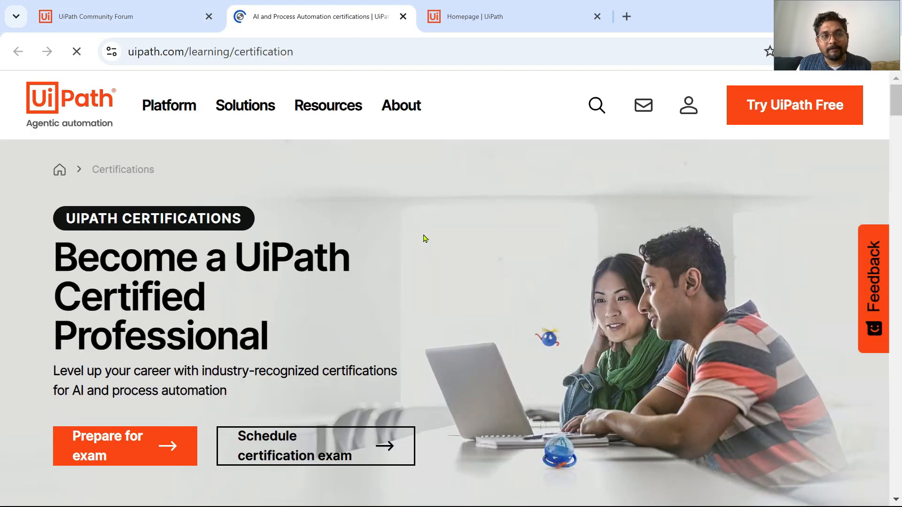
Scroll past the survey statistics to the Certified Professional Program chart and professional certifications
{"action": "scroll", "scroll_direction": "down", "scroll_amount": 3}
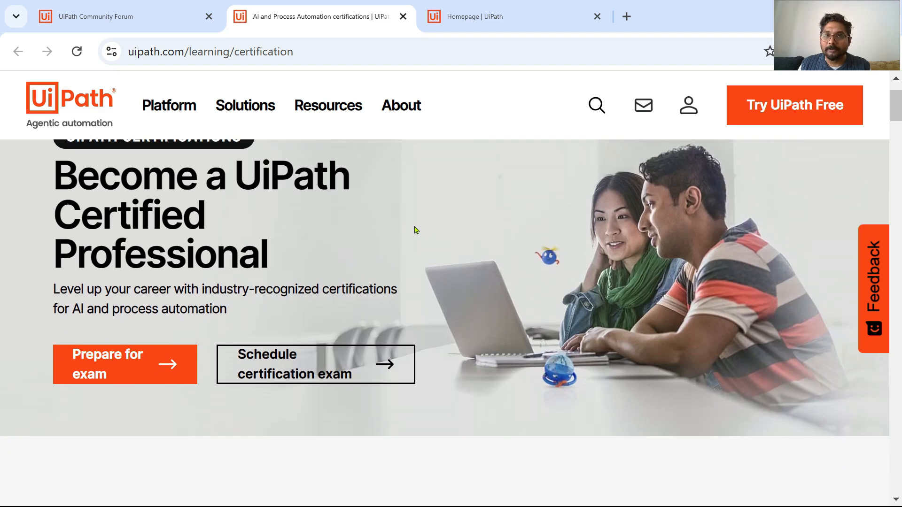
{"action": "mouse_move", "coordinate": [353, 233]}
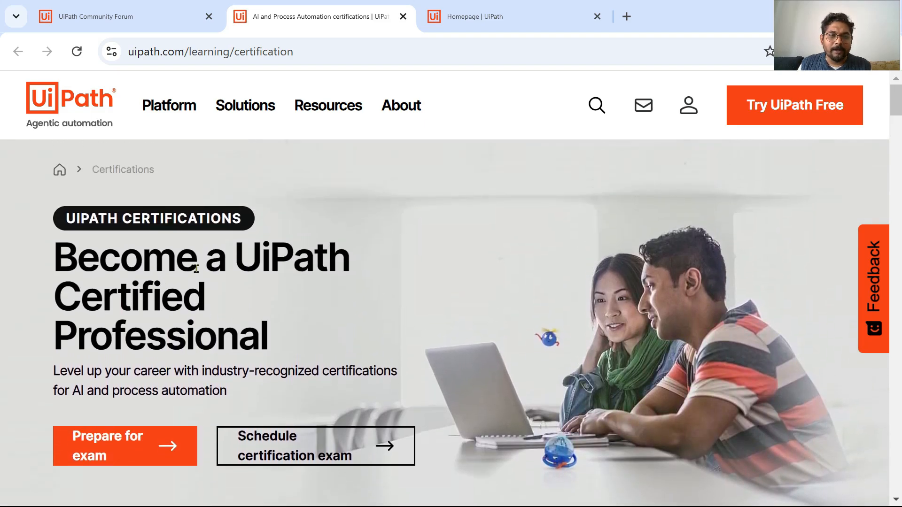
{"action": "mouse_move", "coordinate": [275, 349]}
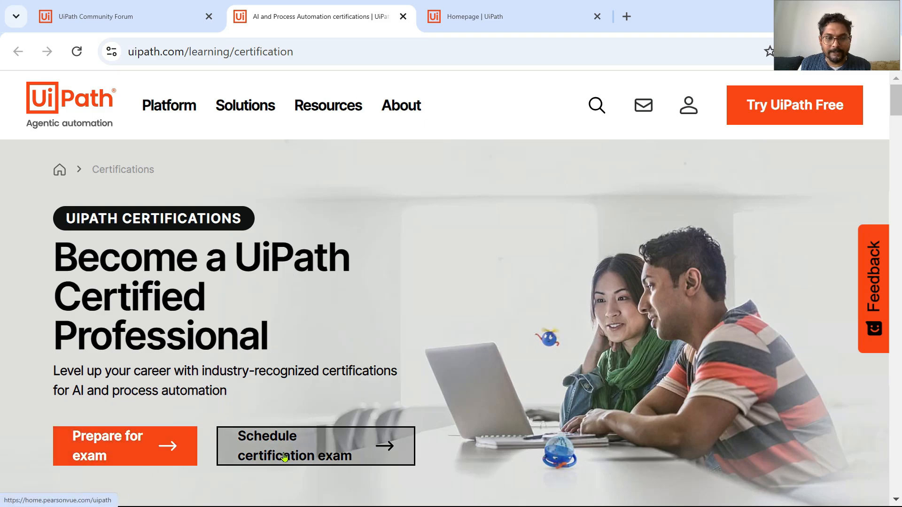
{"action": "scroll", "scroll_direction": "down", "scroll_amount": 3}
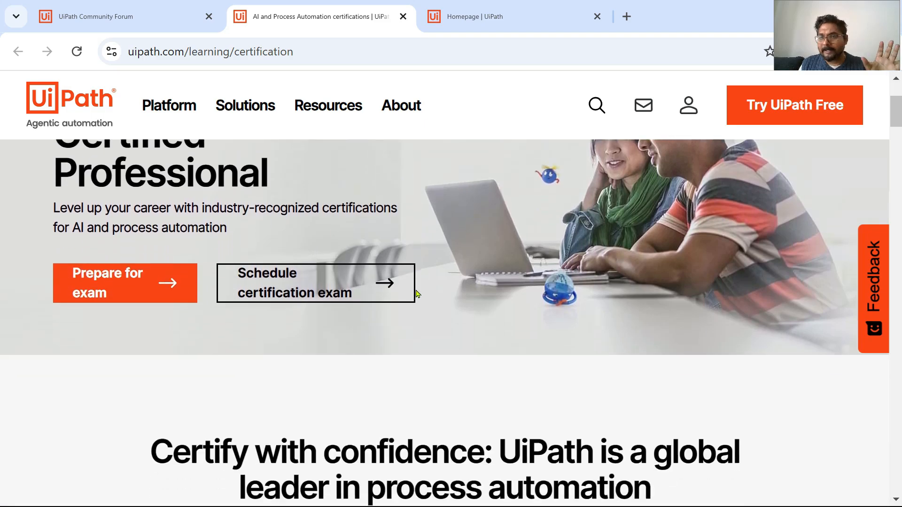
{"action": "scroll", "scroll_direction": "down", "scroll_amount": 3}
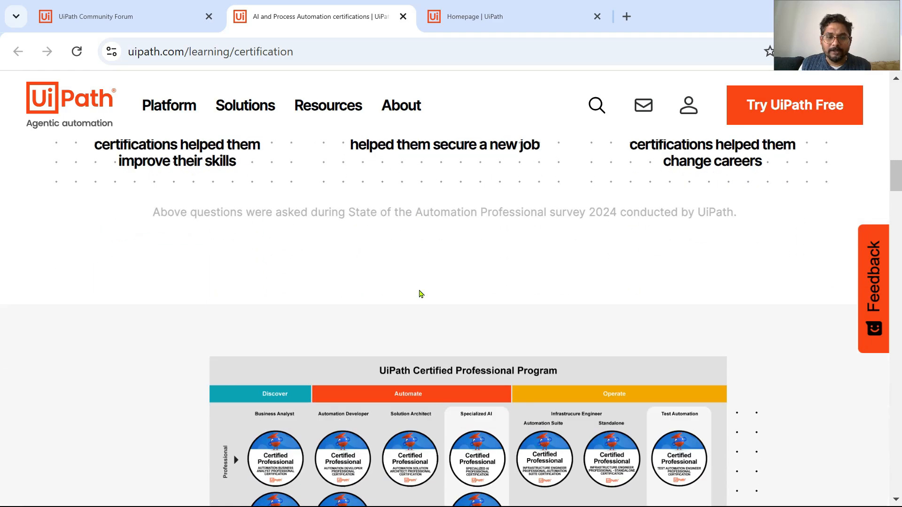
{"action": "scroll", "scroll_direction": "down", "scroll_amount": 3}
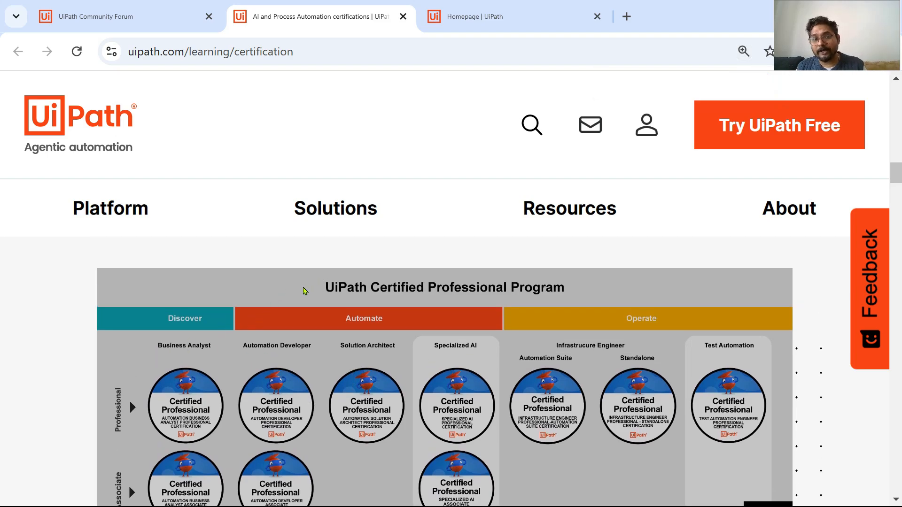
{"action": "mouse_move", "coordinate": [183, 354]}
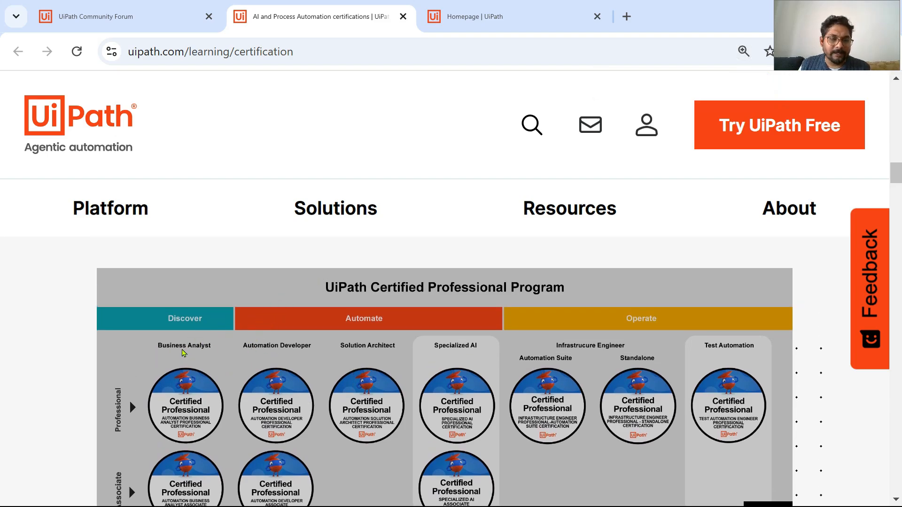
{"action": "mouse_move", "coordinate": [213, 415]}
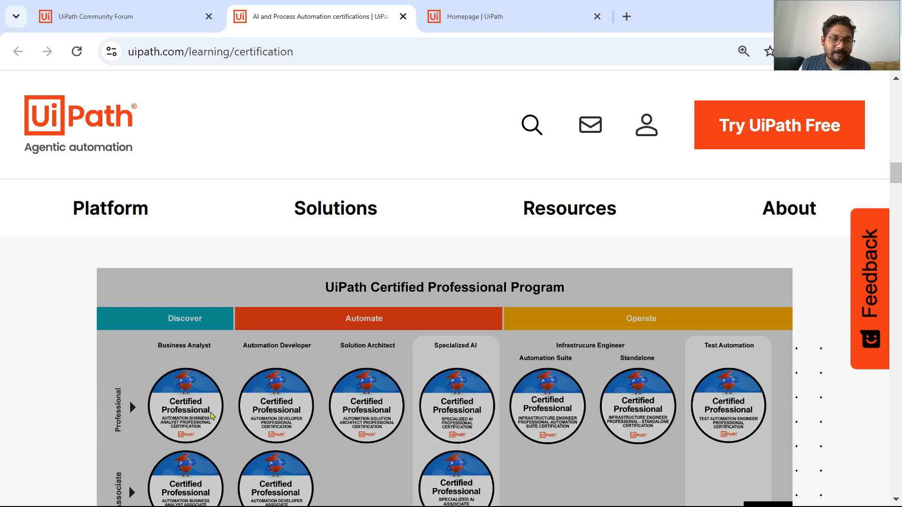
{"action": "scroll", "scroll_direction": "down", "scroll_amount": 3}
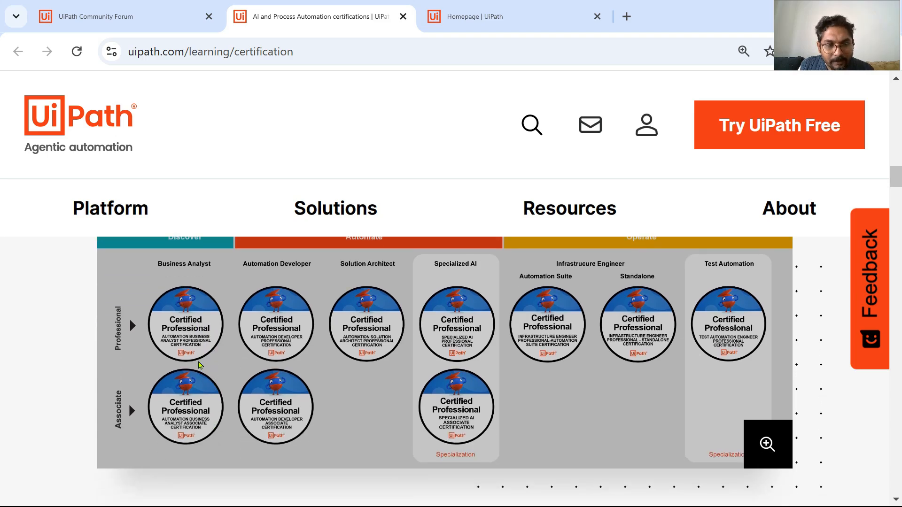
{"action": "mouse_move", "coordinate": [194, 337]}
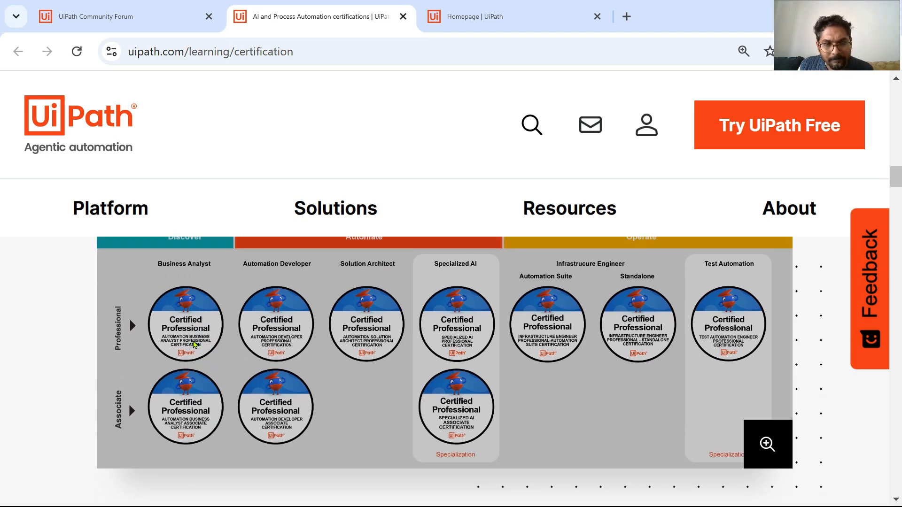
{"action": "mouse_move", "coordinate": [206, 352]}
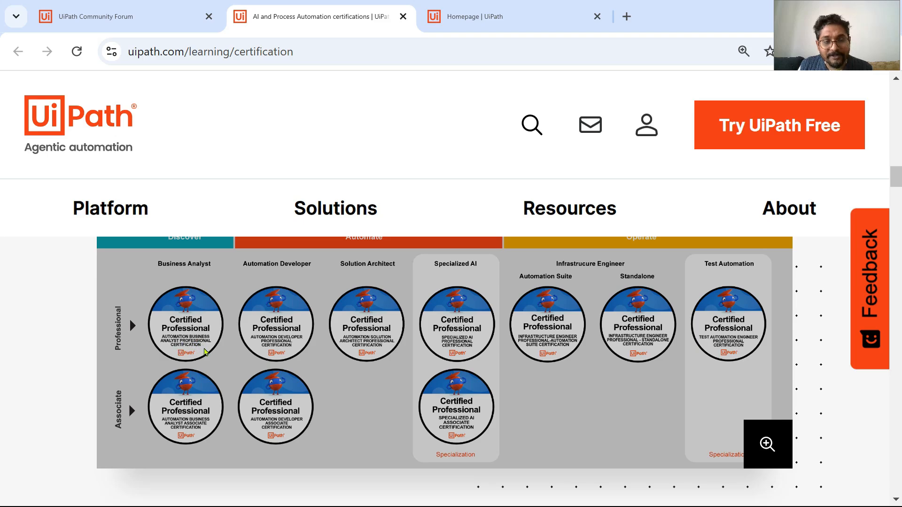
{"action": "mouse_move", "coordinate": [731, 304]}
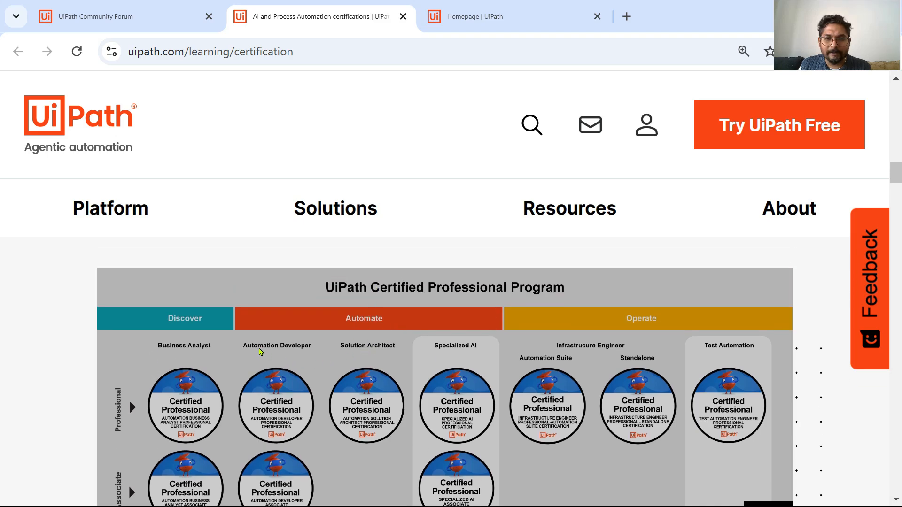
{"action": "mouse_move", "coordinate": [365, 354]}
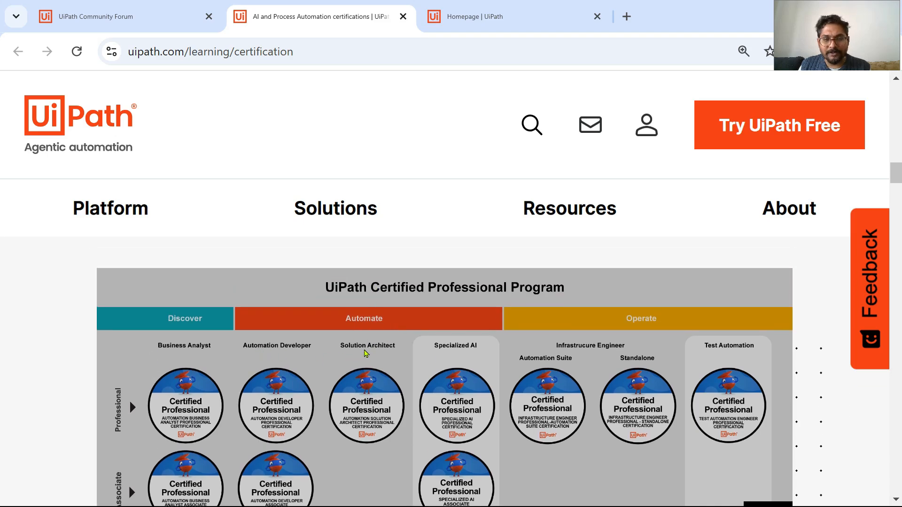
{"action": "mouse_move", "coordinate": [615, 352]}
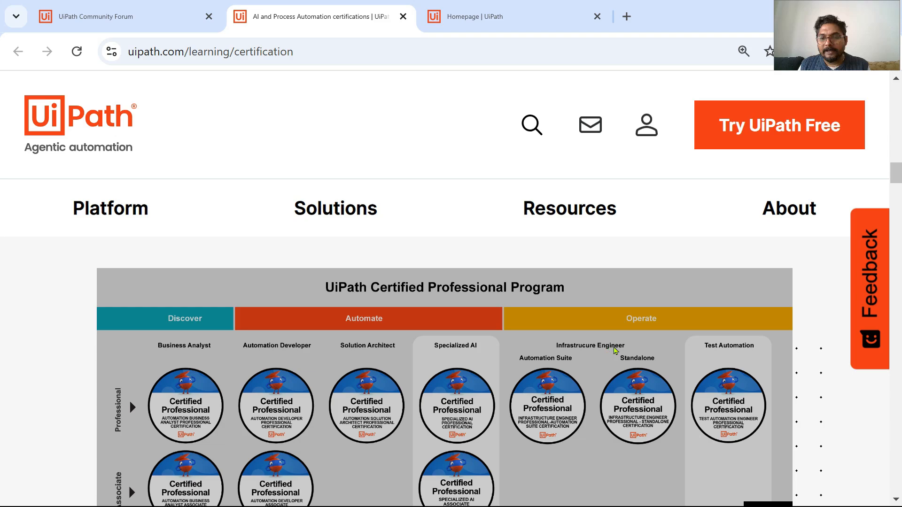
{"action": "mouse_move", "coordinate": [673, 357]}
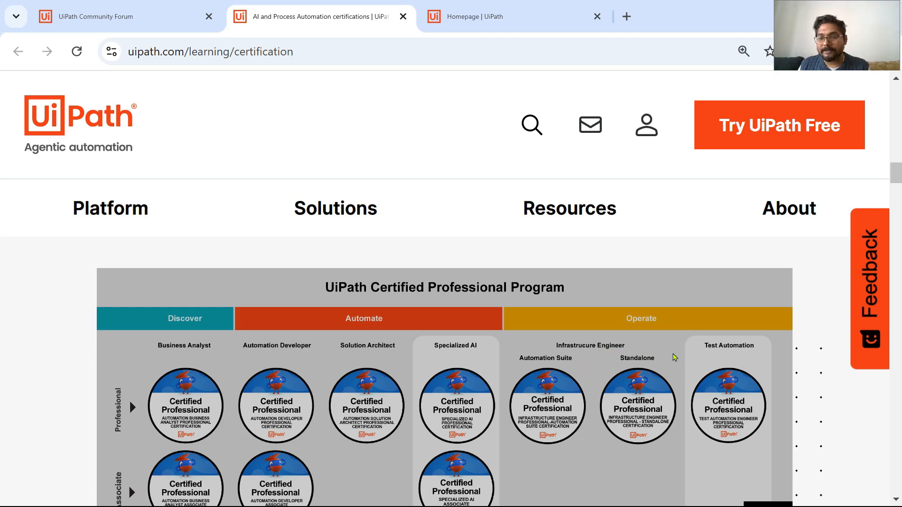
{"action": "scroll", "scroll_direction": "down", "scroll_amount": 3}
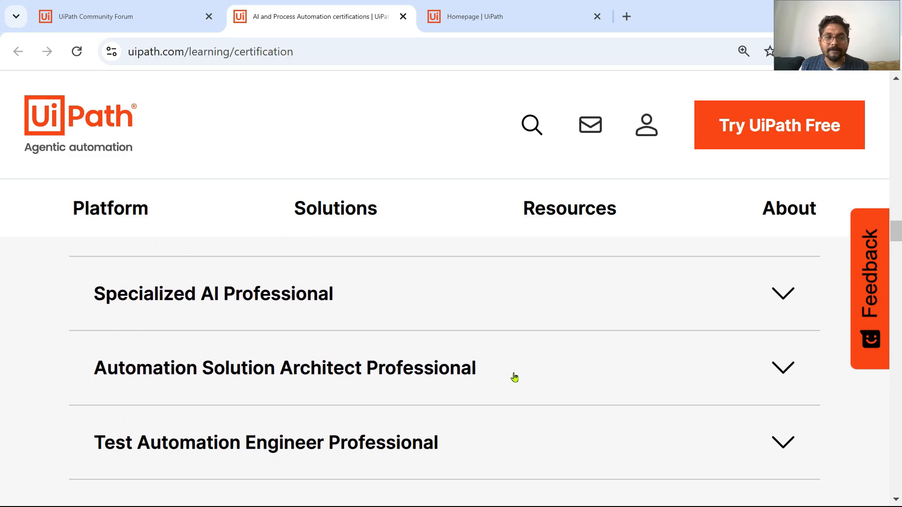
Scroll back to the 'Become a UiPath Certified Professional' banner and open the About menu
{"action": "left_click", "coordinate": [744, 50]}
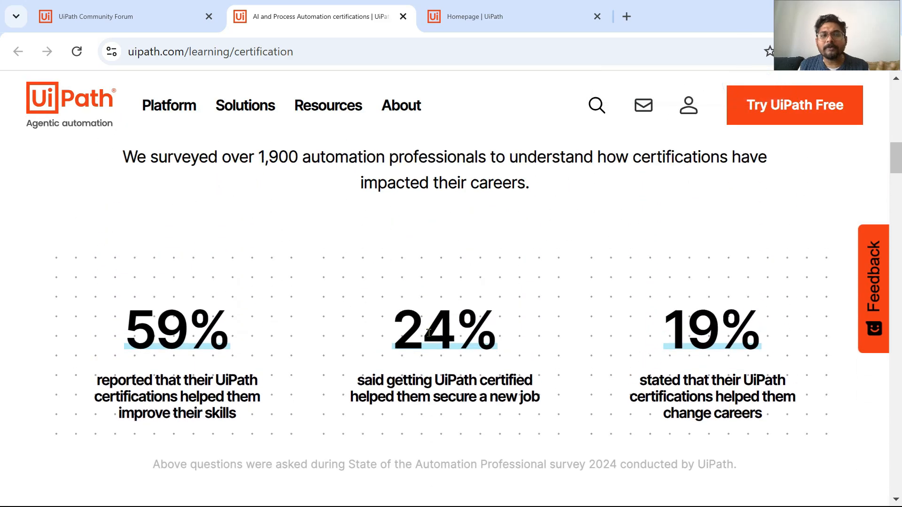
{"action": "scroll", "scroll_direction": "up", "scroll_amount": 3}
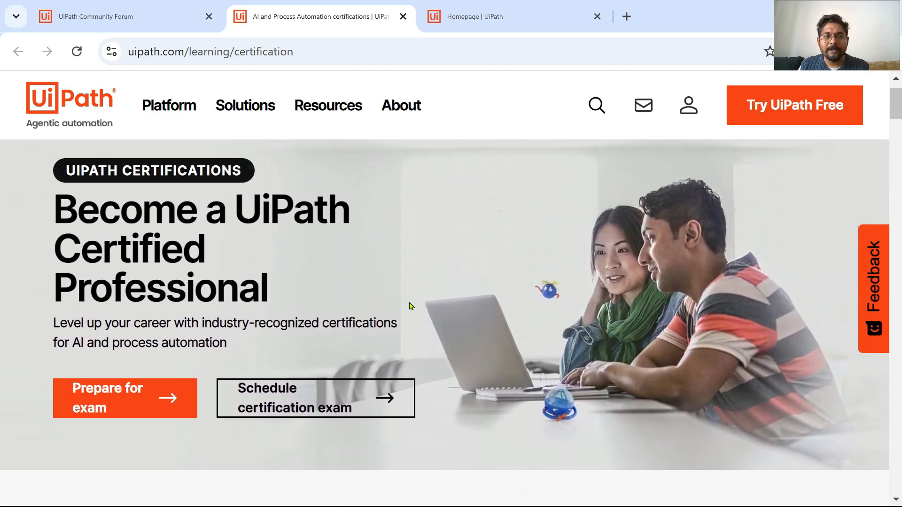
{"action": "left_click", "coordinate": [401, 105]}
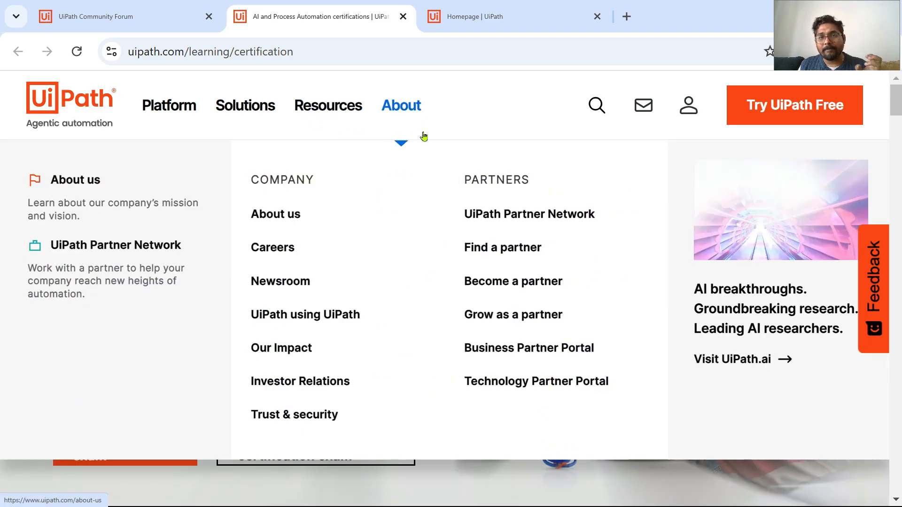
{"action": "mouse_move", "coordinate": [571, 72]}
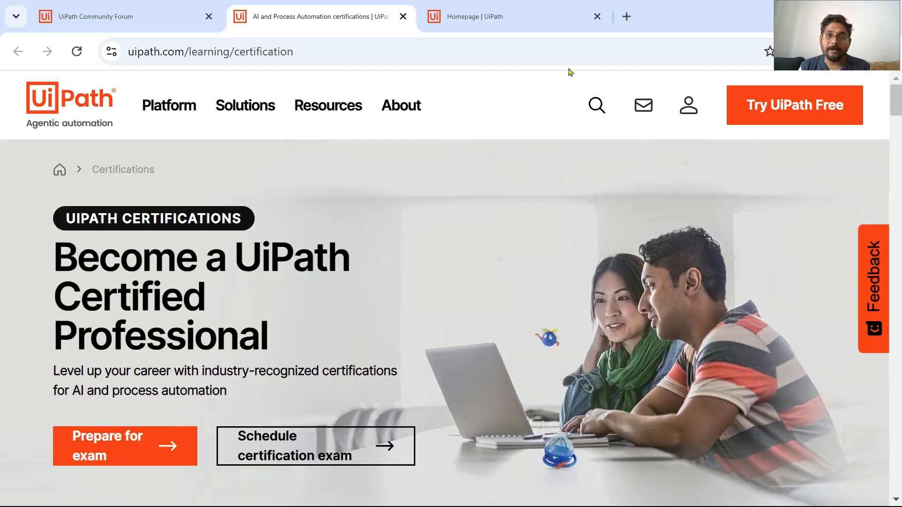